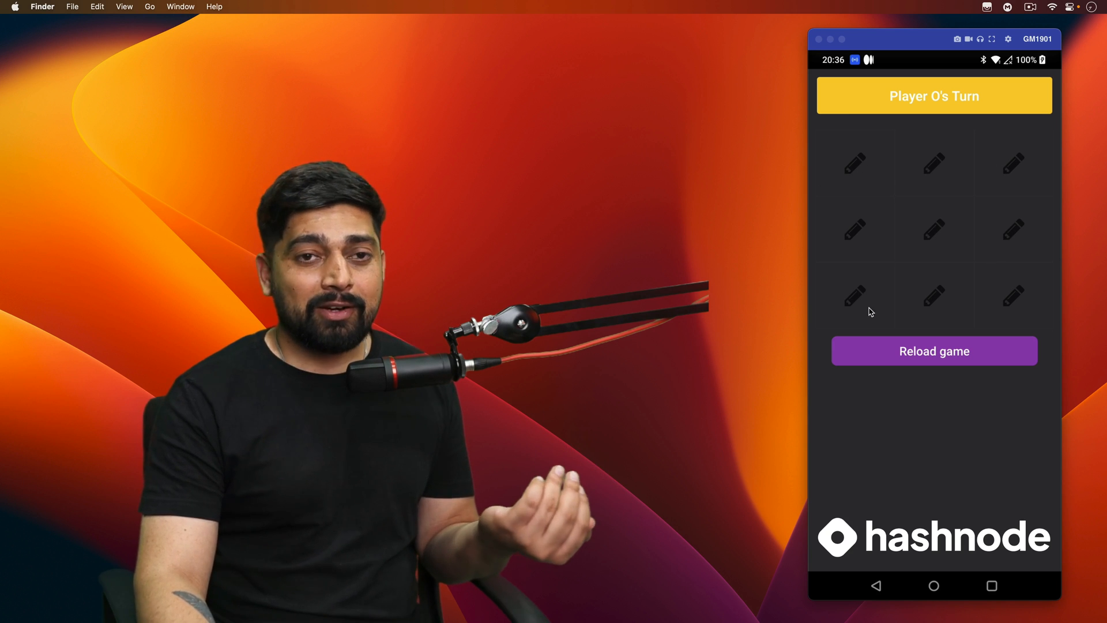
pyautogui.moveTo(845, 242)
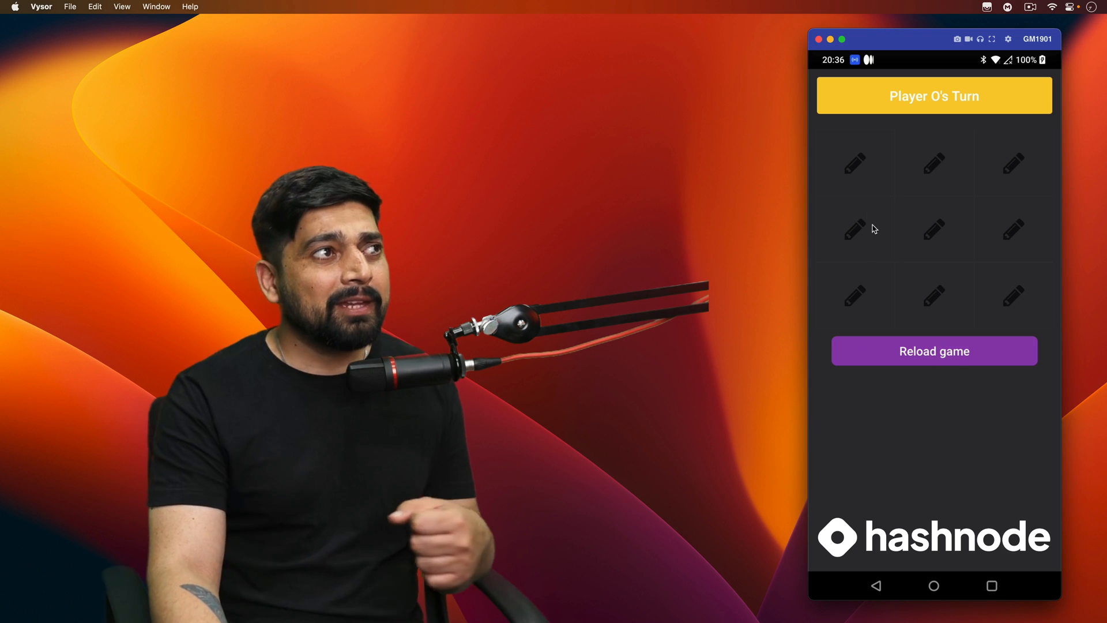
# Place O top-left, X centre, O top-middle, X middle-right, O top-right so Circle wins, then start a new game.
pyautogui.click(854, 163)
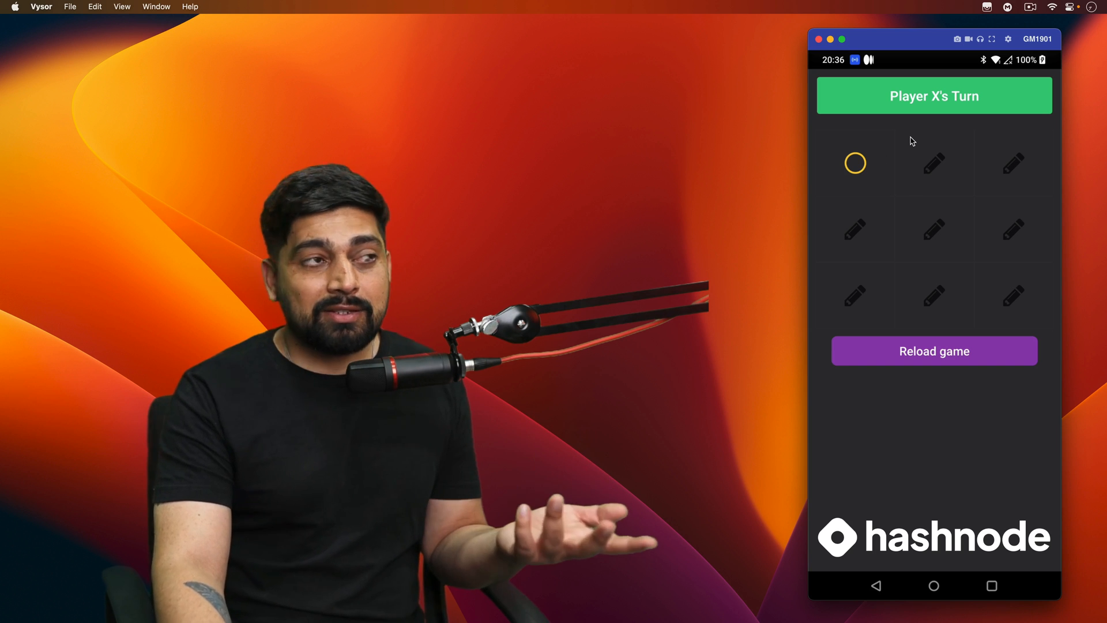
pyautogui.click(933, 230)
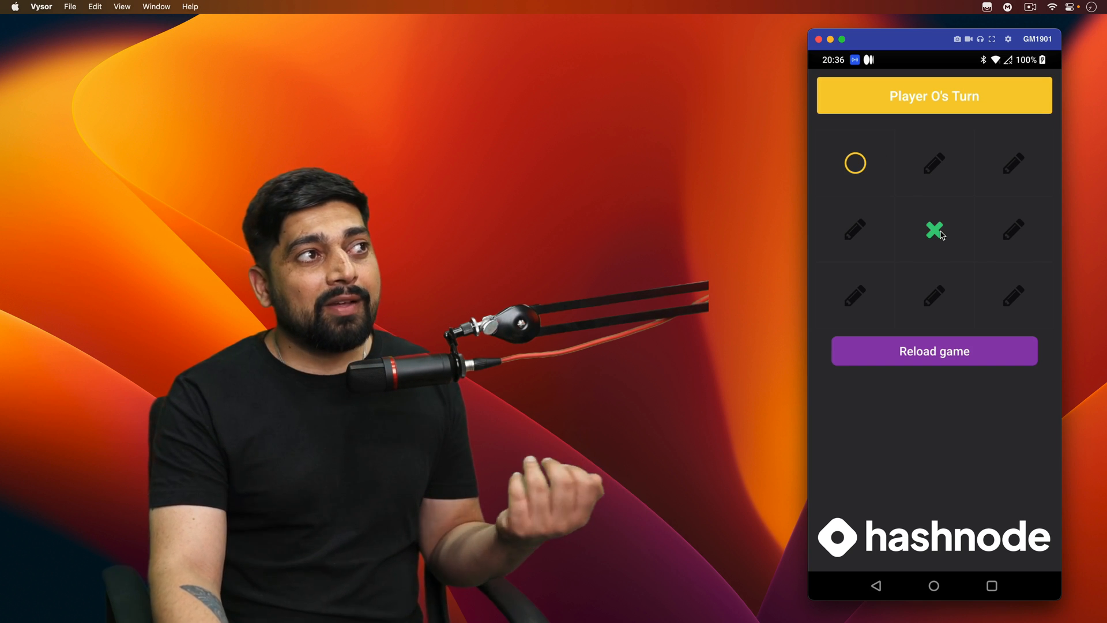
pyautogui.click(933, 163)
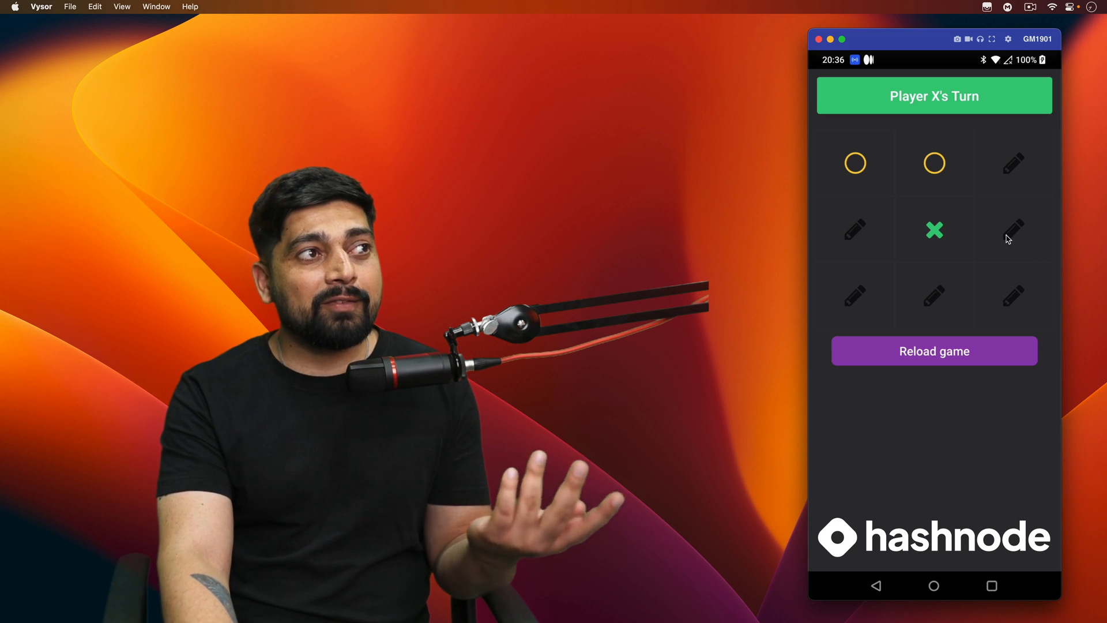
pyautogui.click(1014, 231)
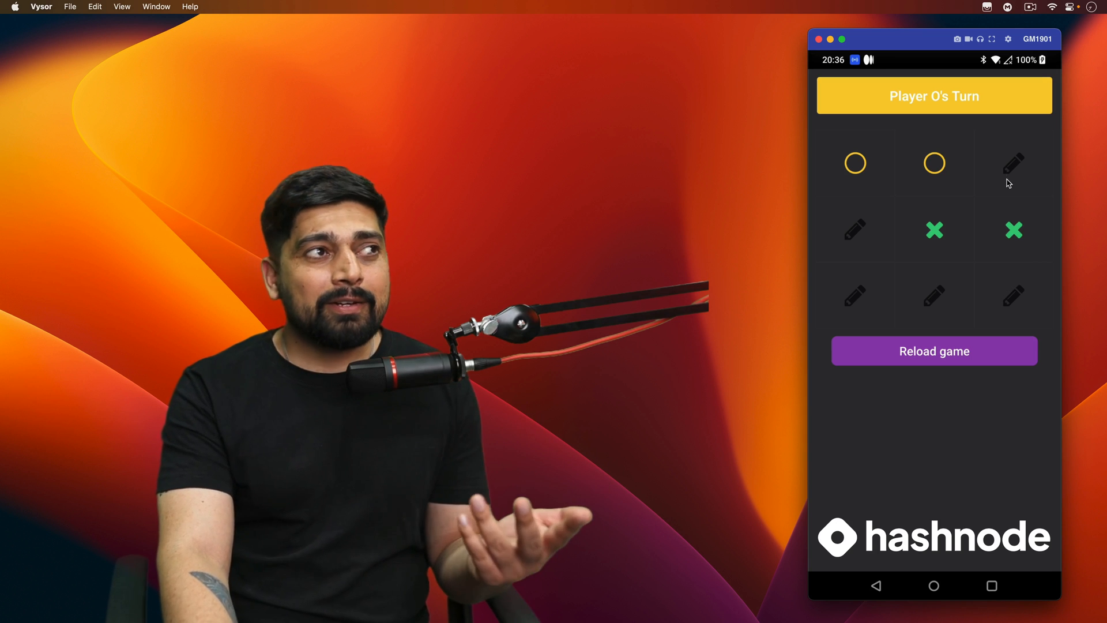
pyautogui.click(1013, 162)
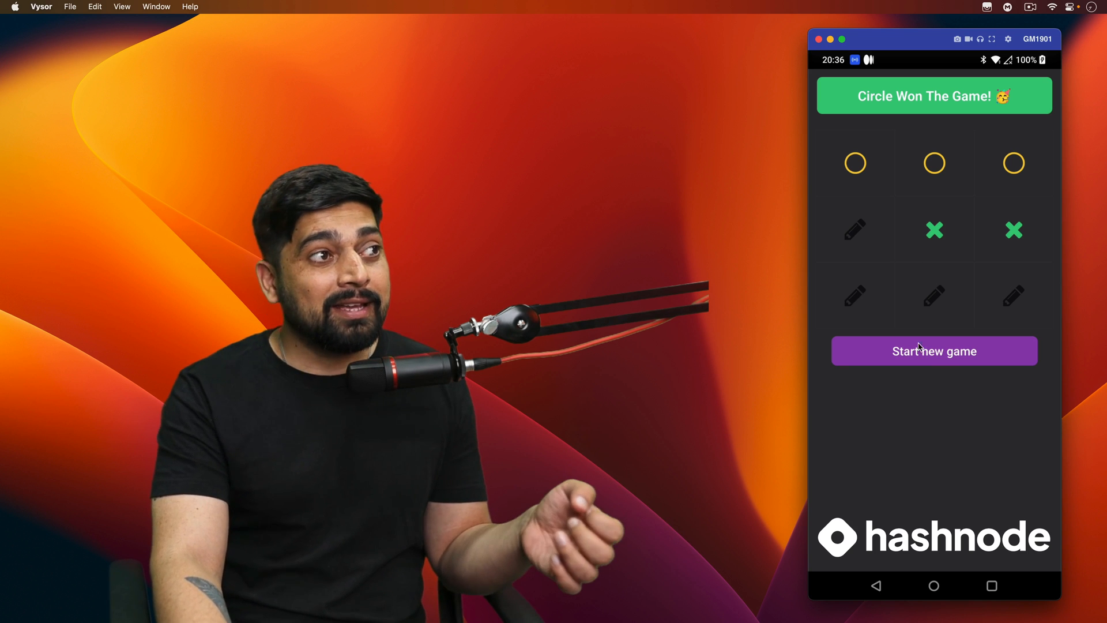
pyautogui.click(933, 350)
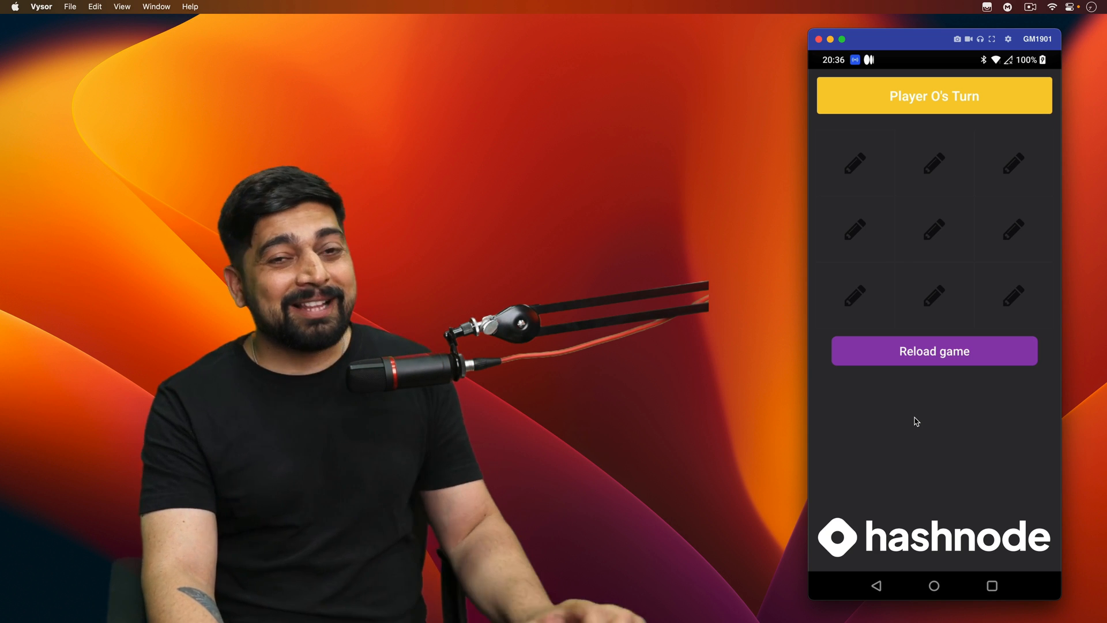
pyautogui.moveTo(866, 458)
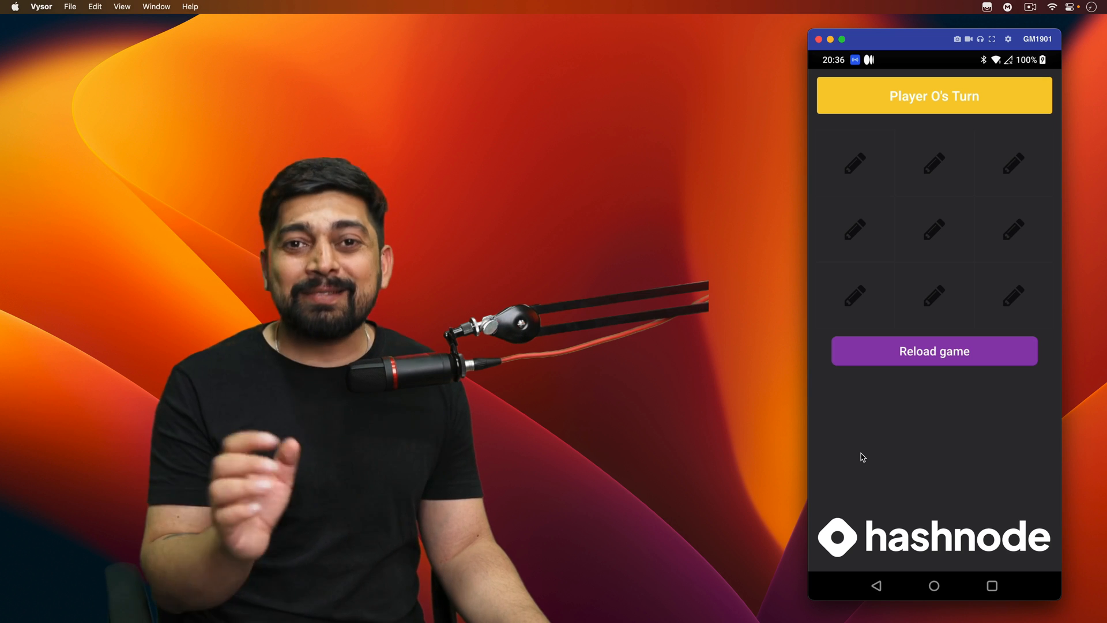
# Return focus from Vysor to the desktop/Finder.
pyautogui.click(630, 382)
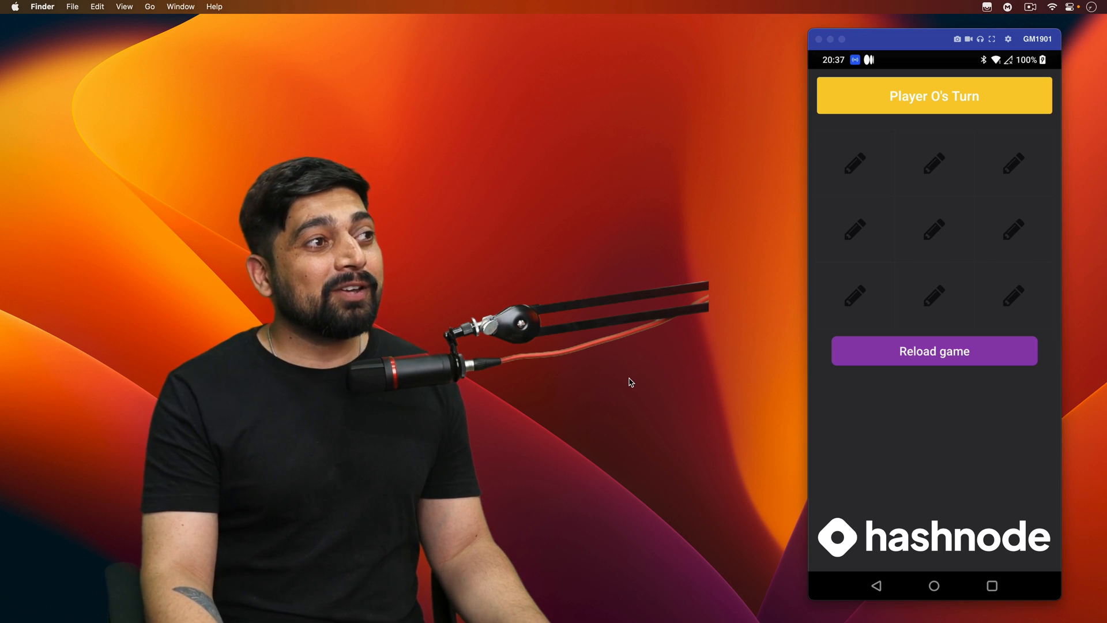